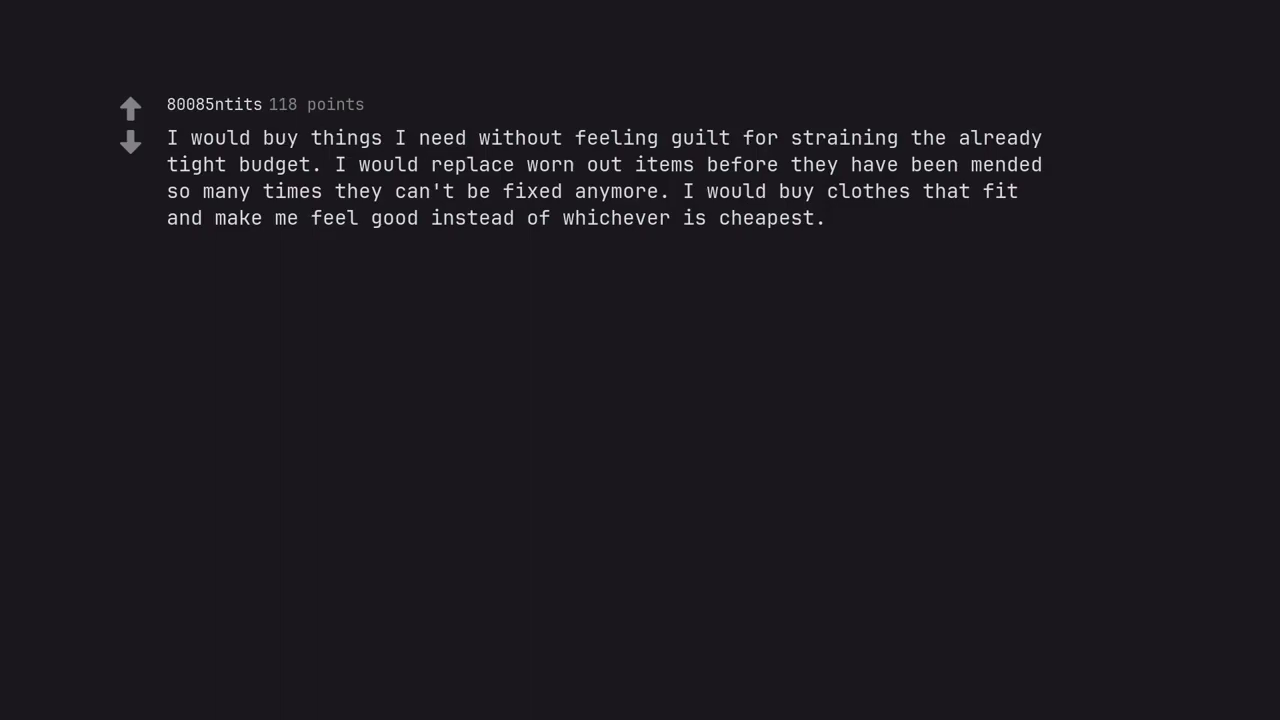
{"action": "type", "text": "I could do so much to better my everyday life"}
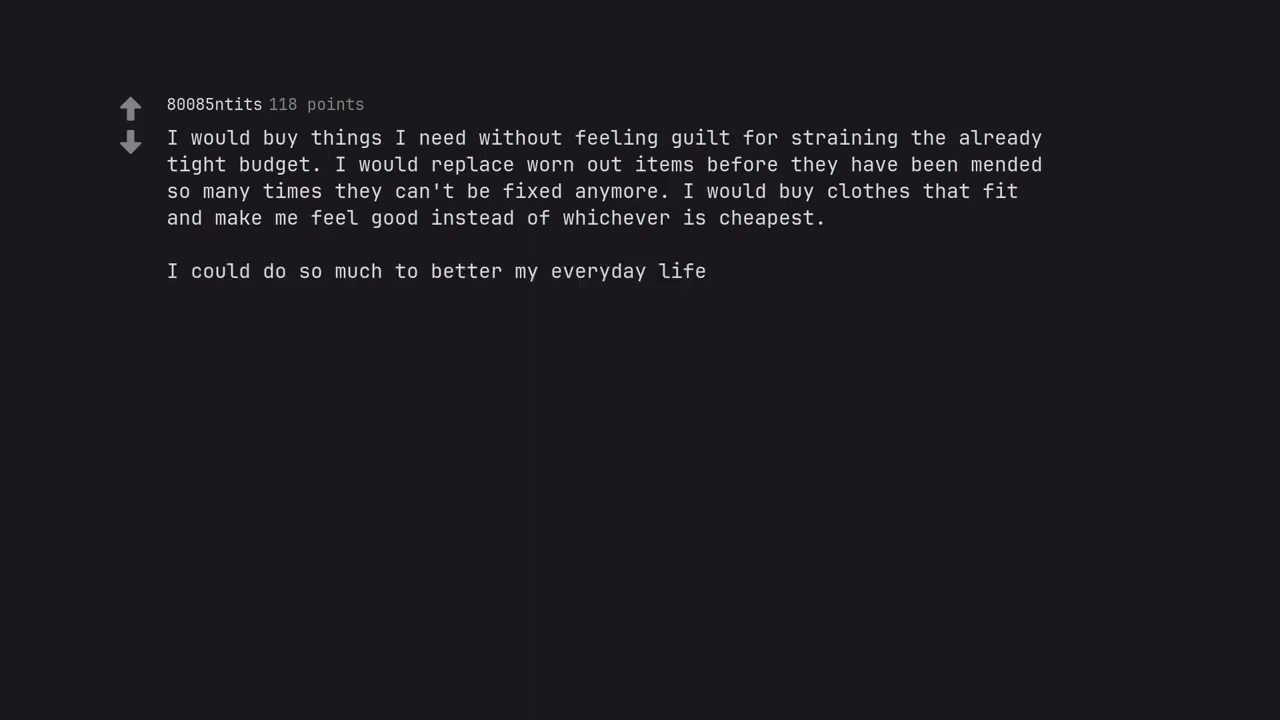